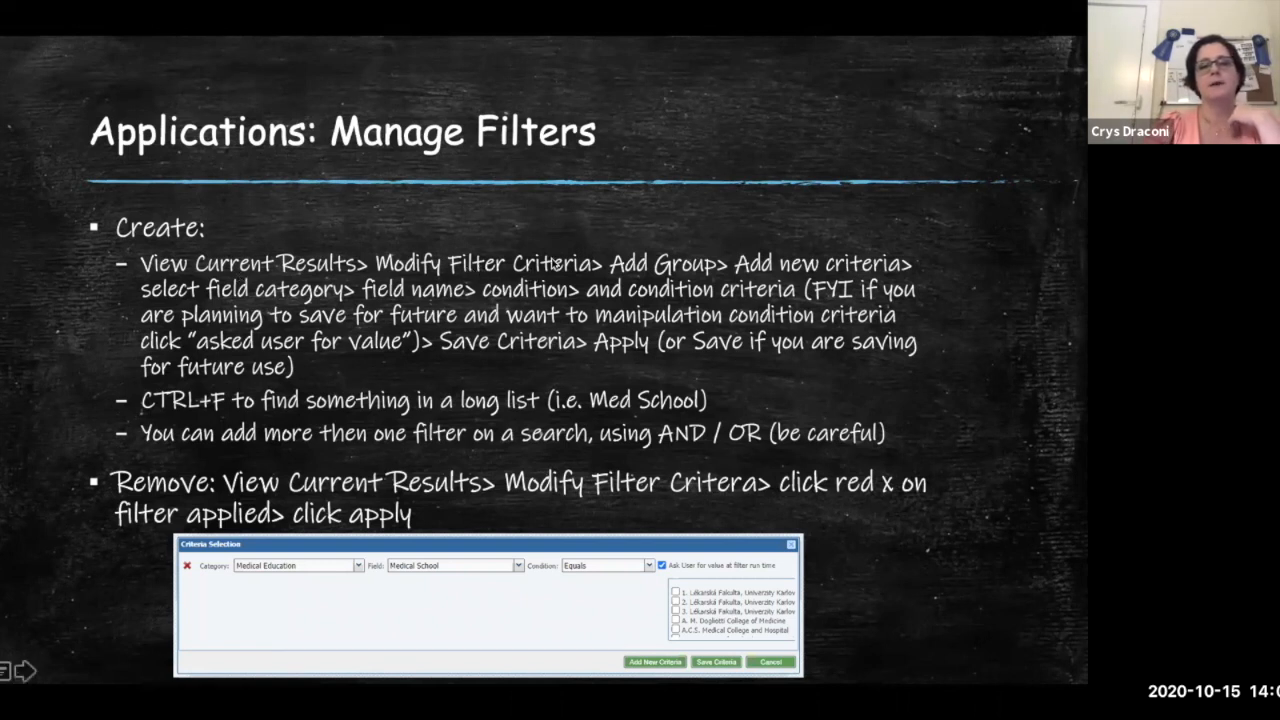
mouse_move(656, 272)
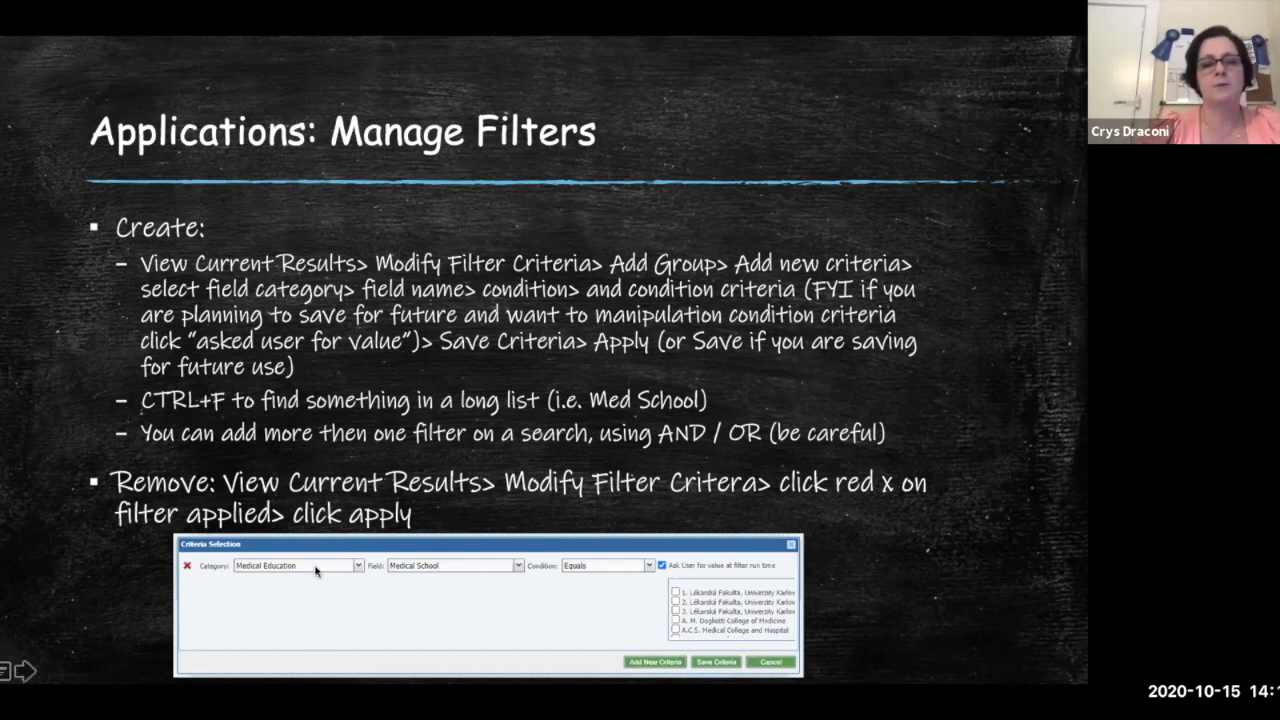
mouse_move(472, 564)
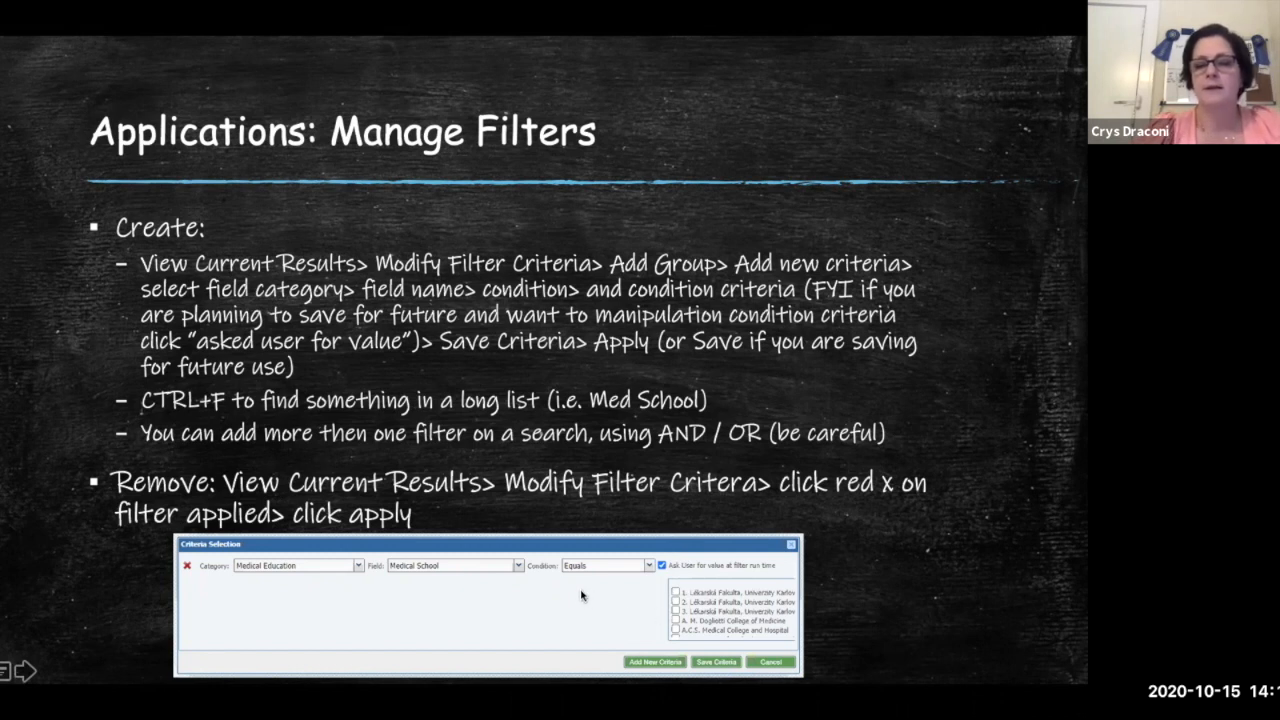
mouse_move(626, 632)
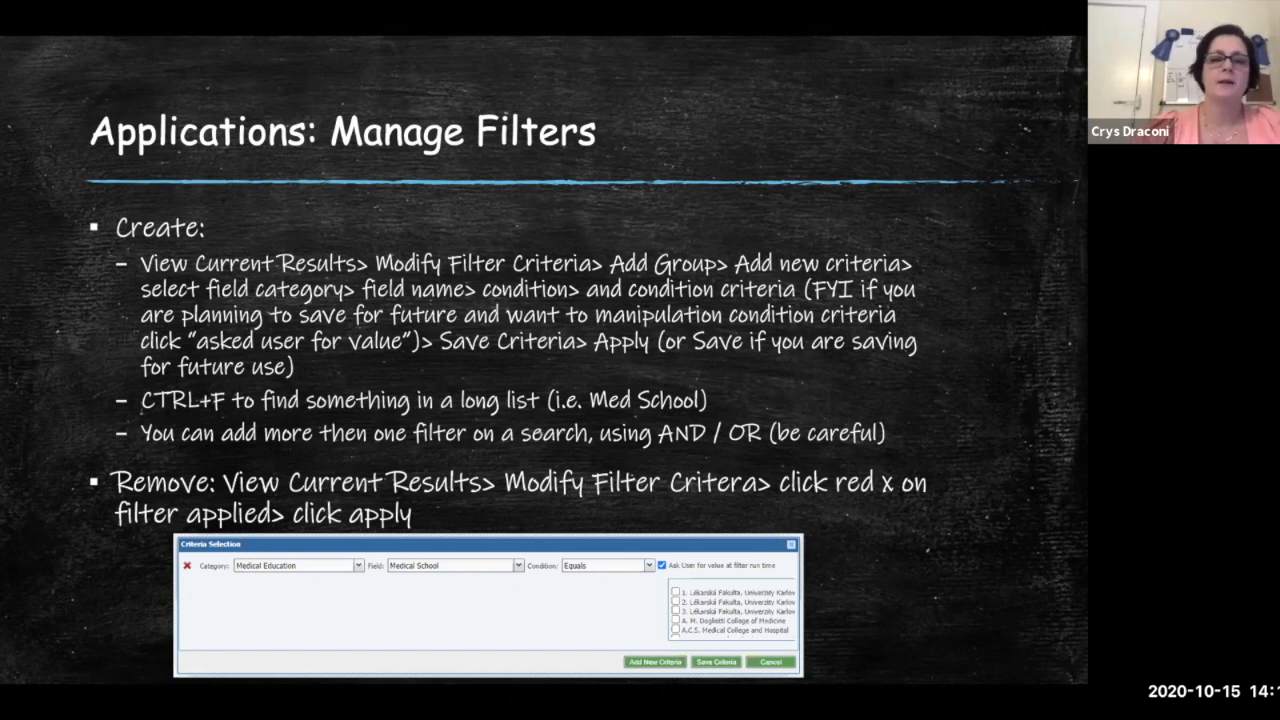
mouse_move(654, 612)
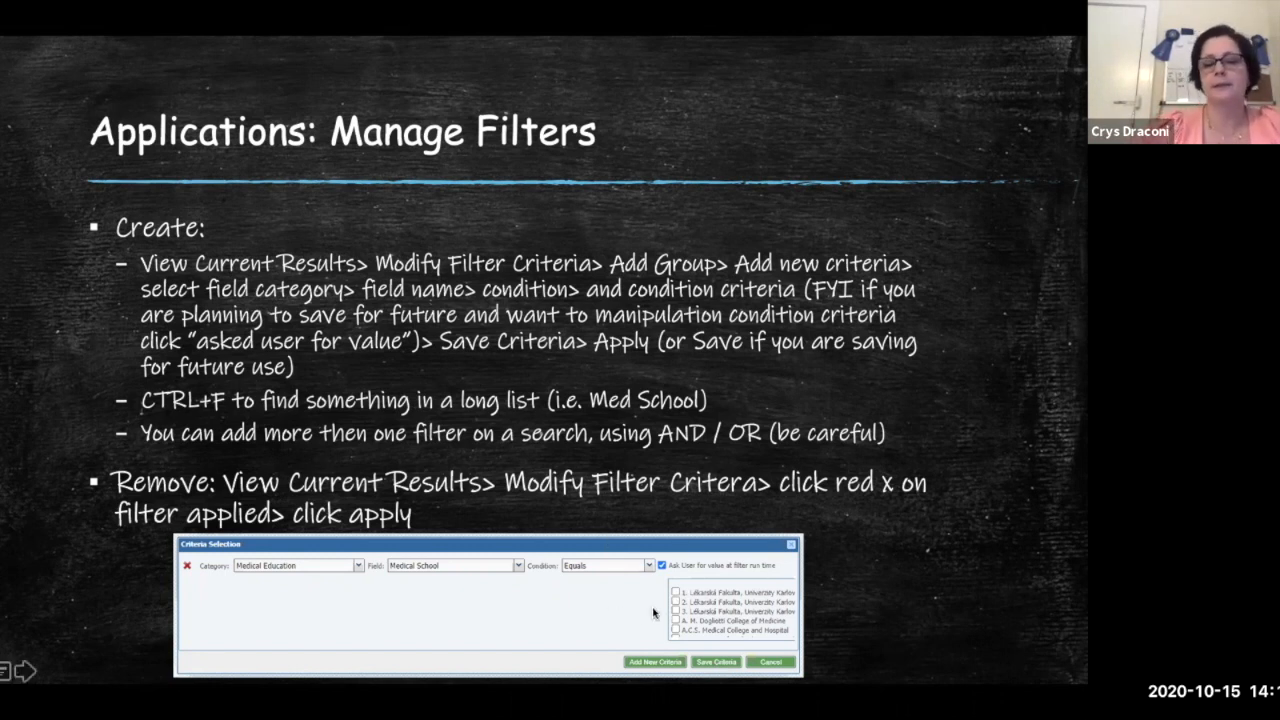
mouse_move(640, 610)
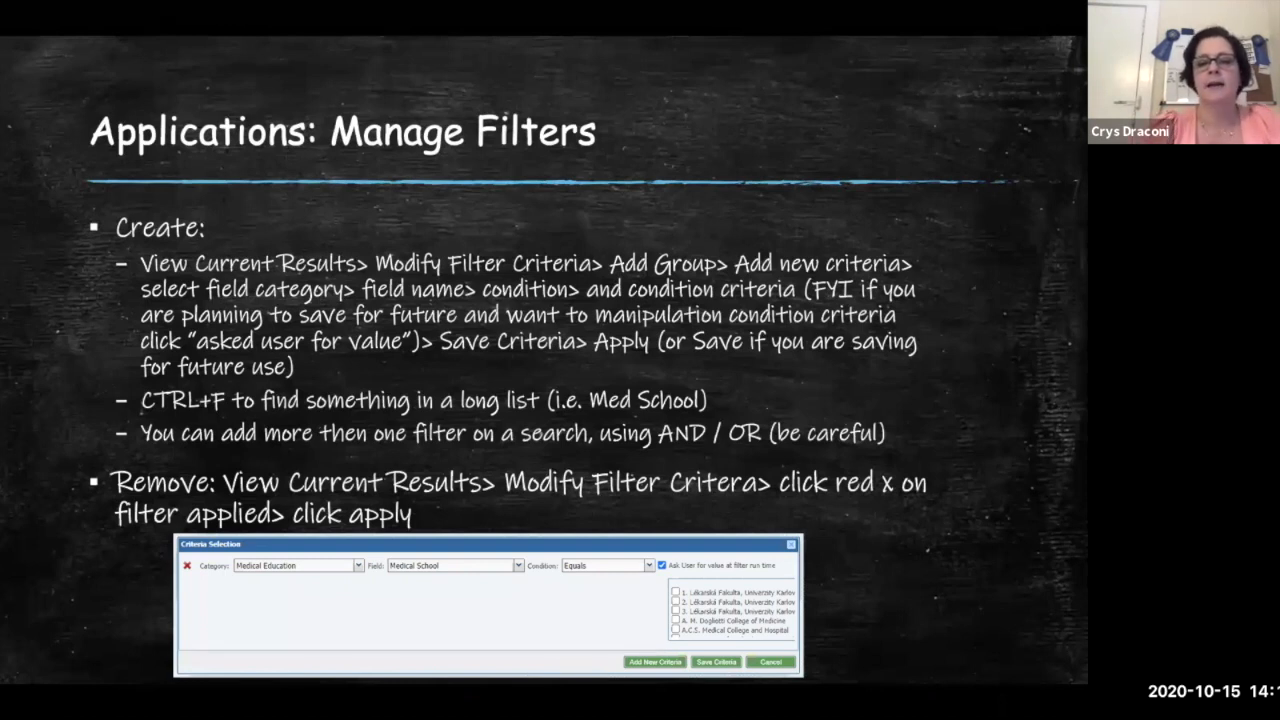
mouse_move(784, 584)
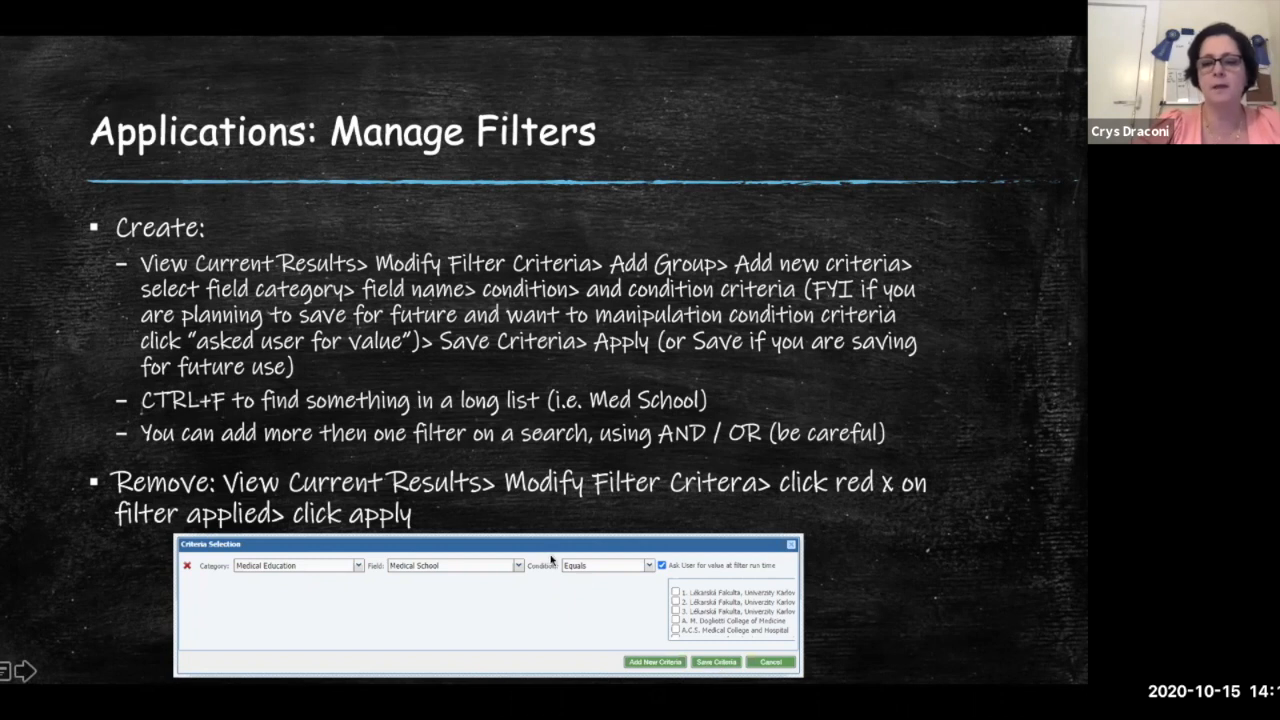
mouse_move(692, 596)
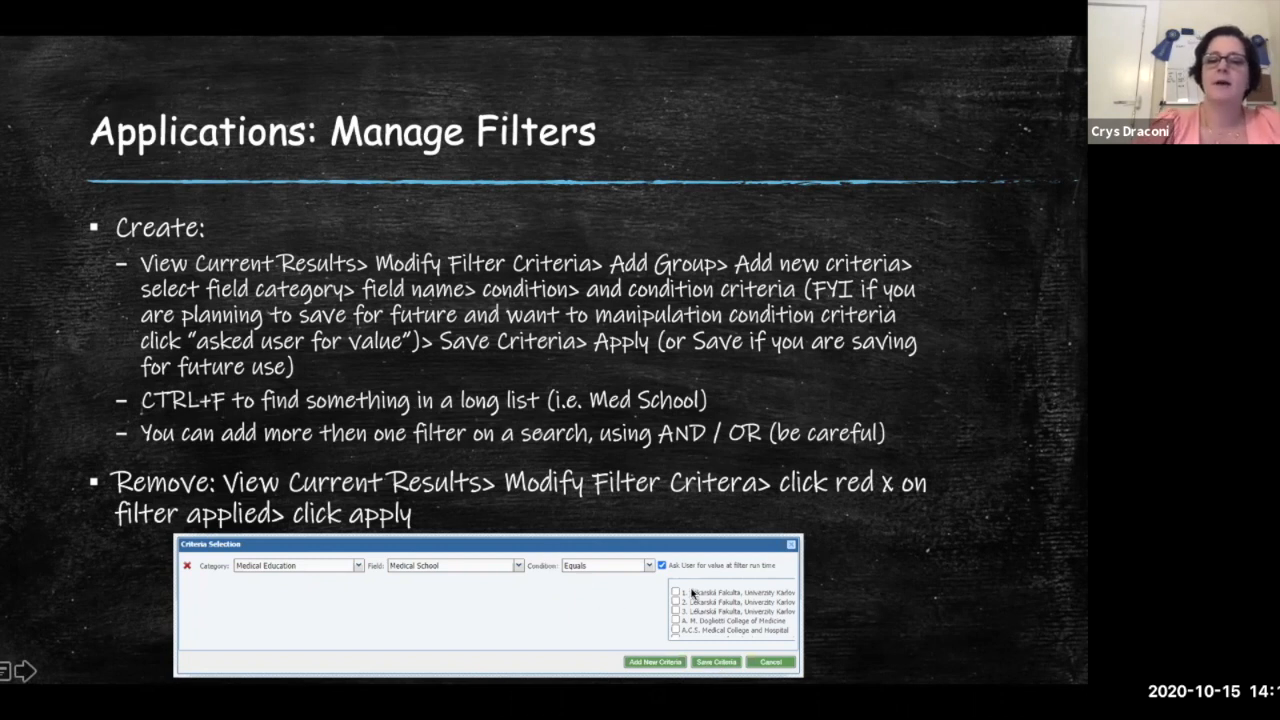
mouse_move(664, 552)
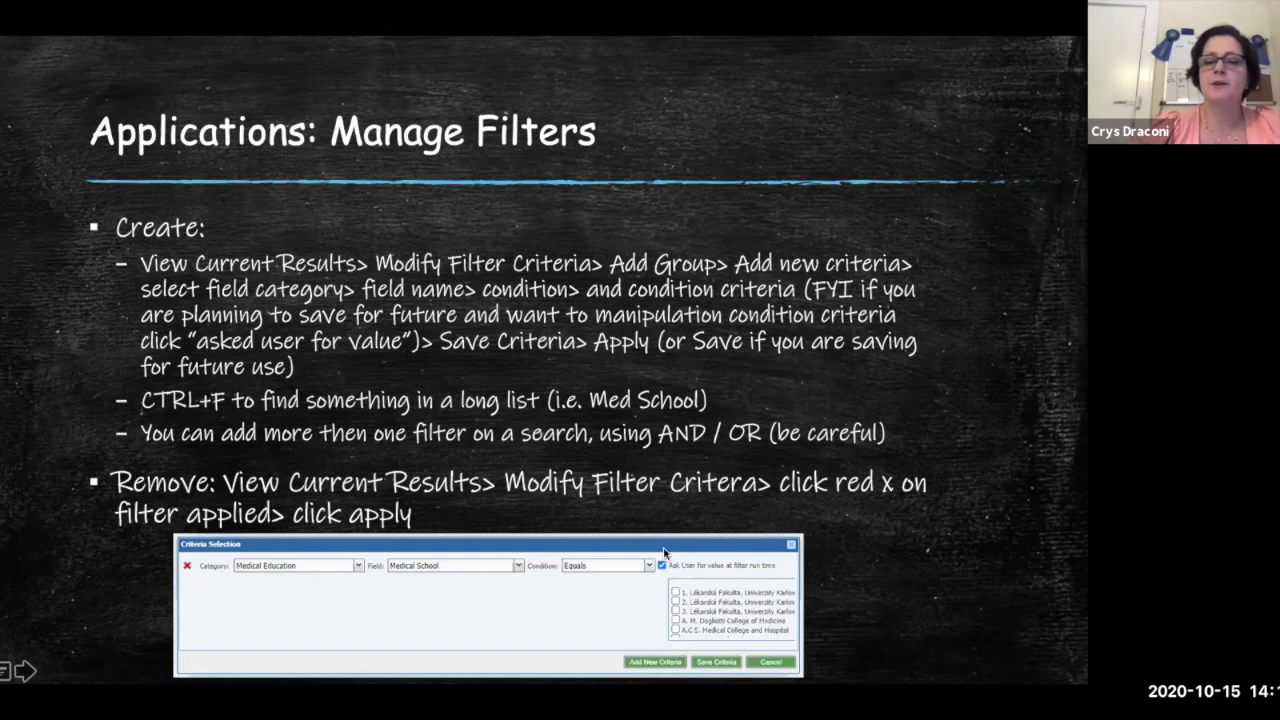
mouse_move(678, 584)
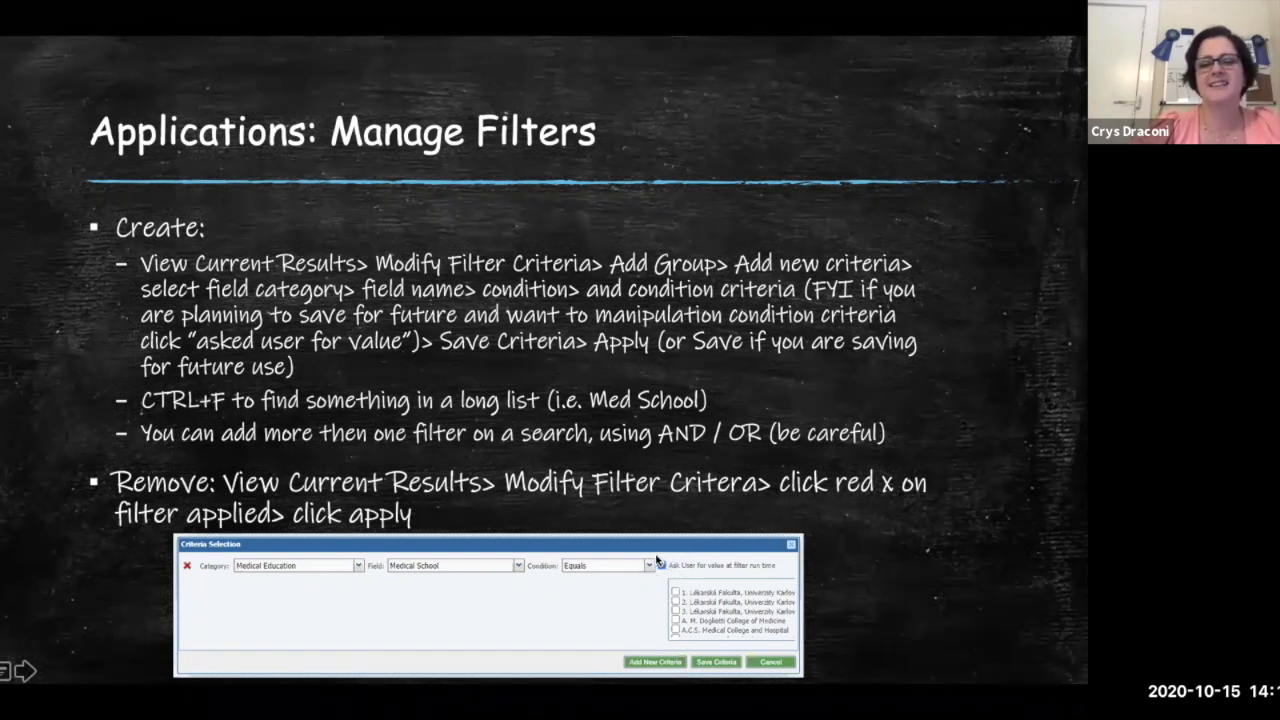
left_click(666, 564)
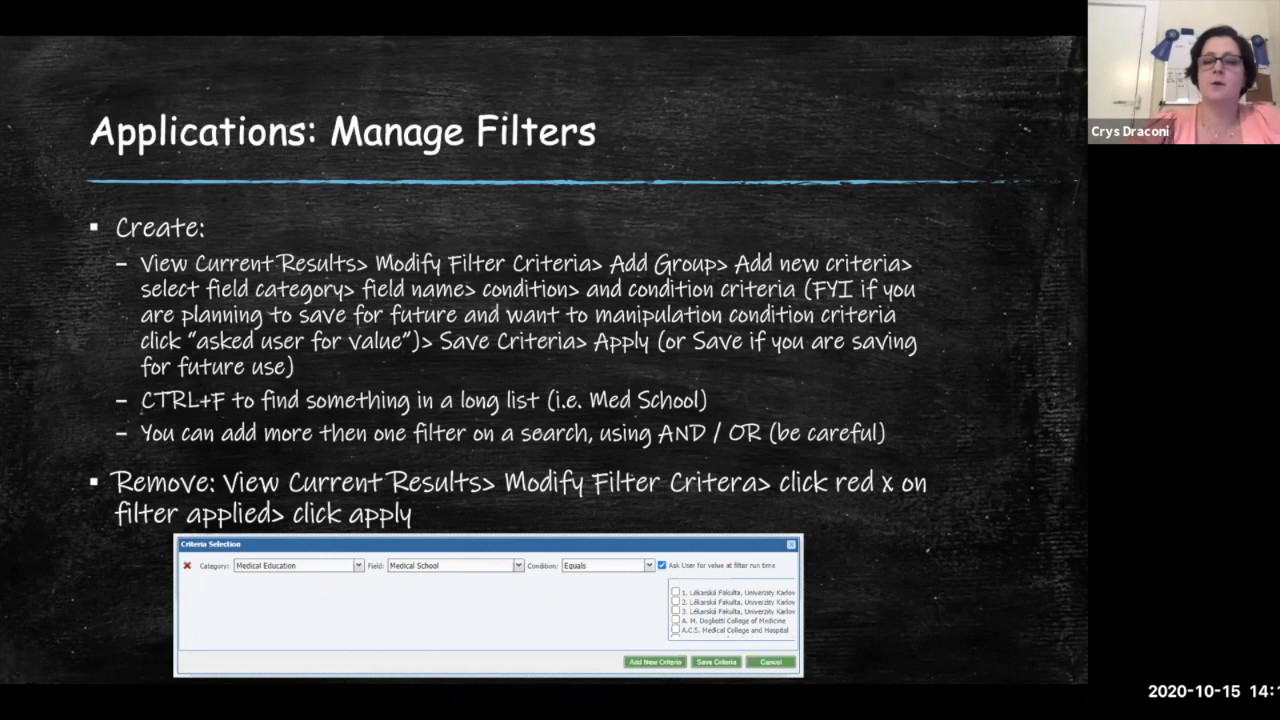
mouse_move(644, 608)
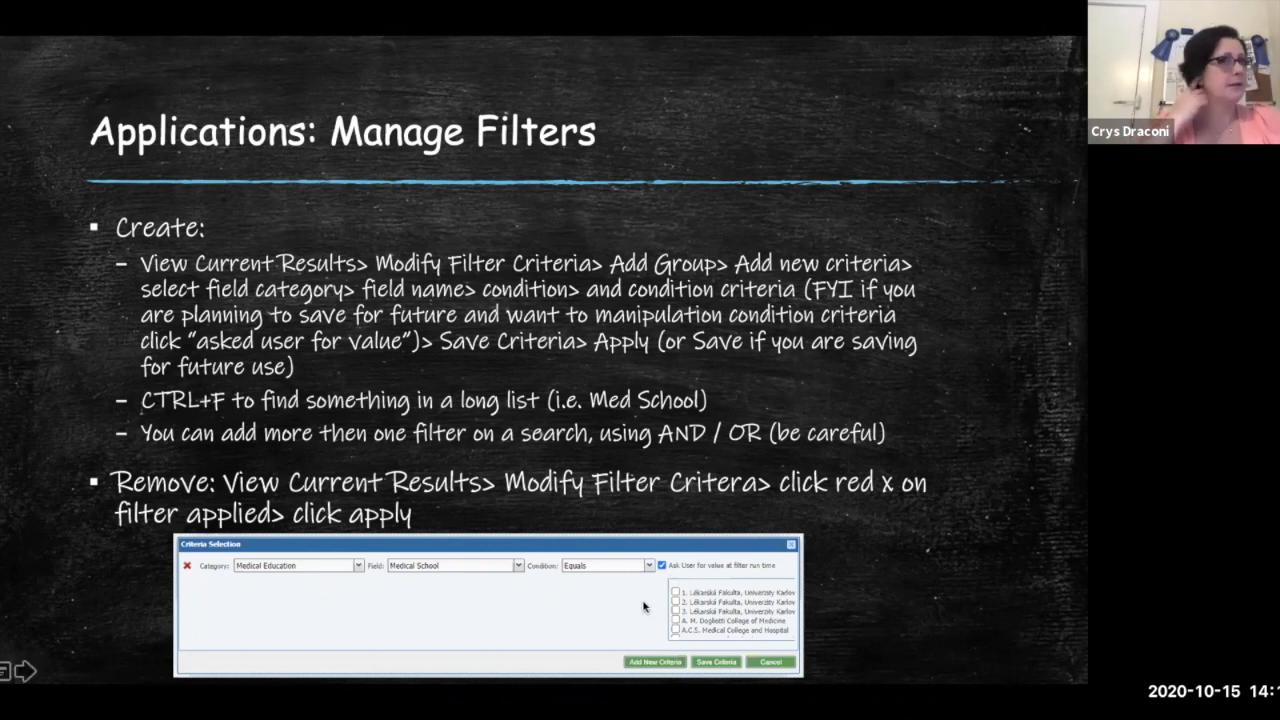